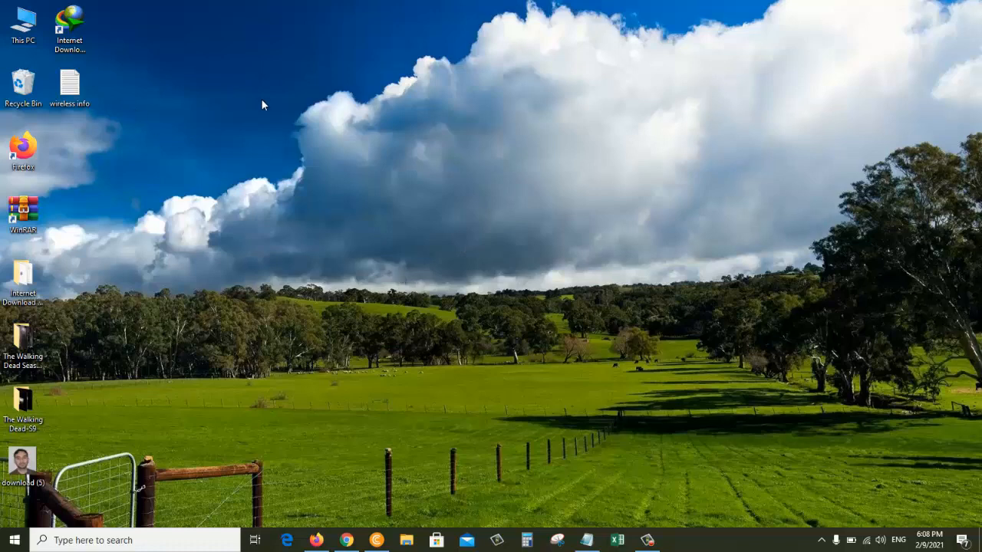
{"action": "mouse_move", "coordinate": [210, 116]}
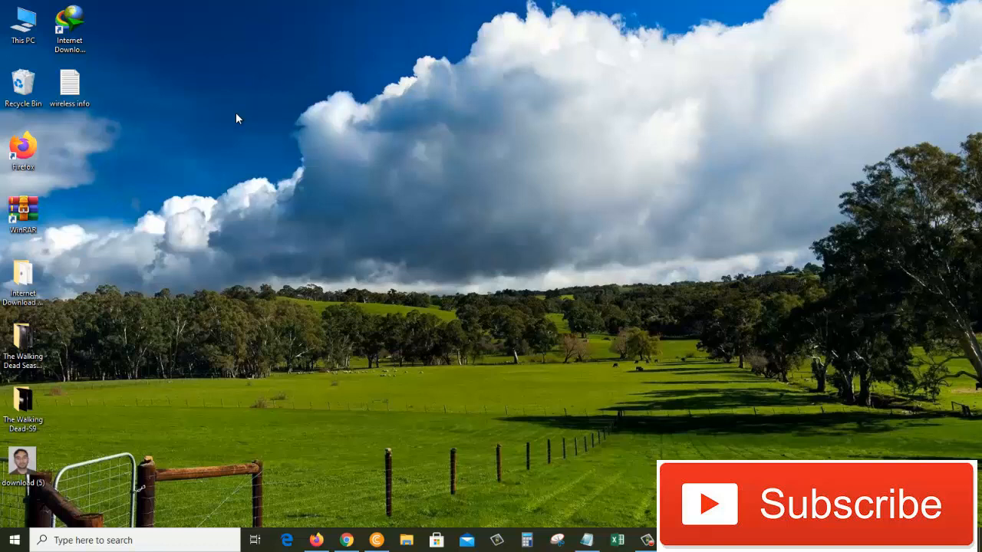
{"action": "mouse_move", "coordinate": [232, 118]}
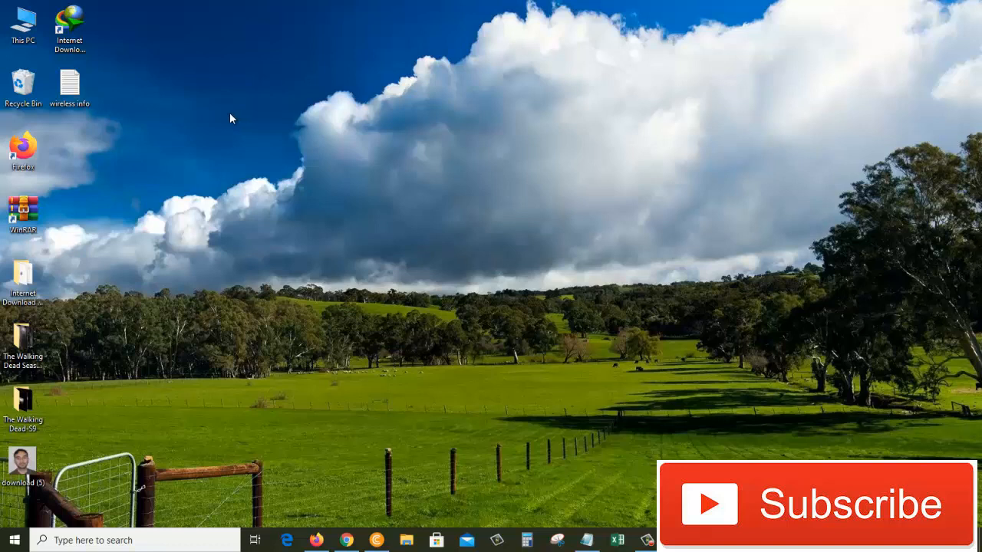
{"action": "mouse_move", "coordinate": [249, 117]}
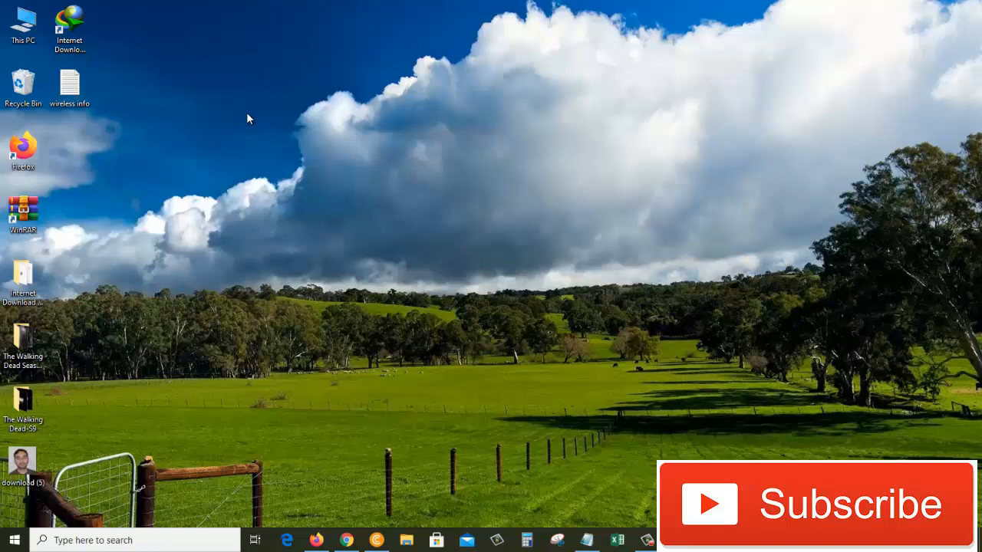
{"action": "mouse_move", "coordinate": [258, 122]}
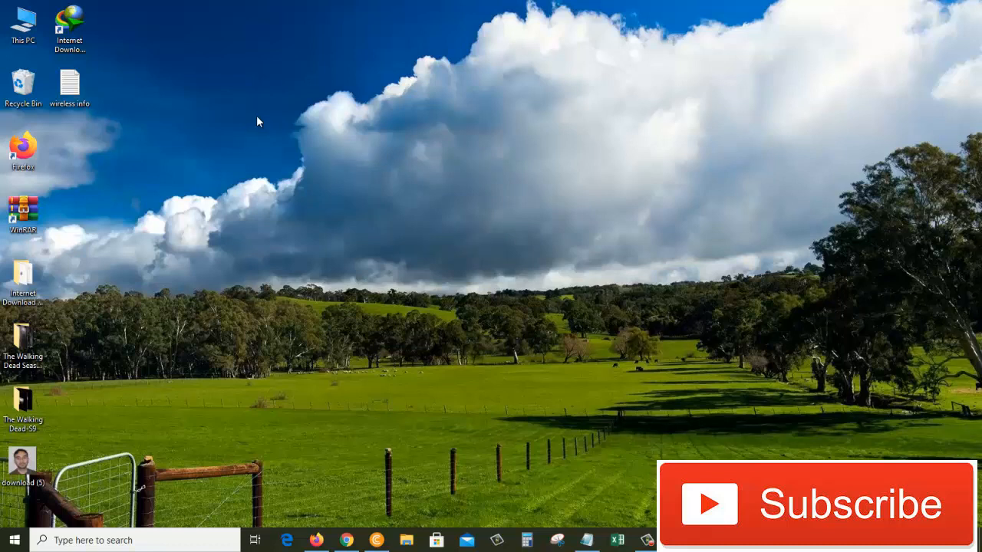
{"action": "mouse_move", "coordinate": [37, 53]}
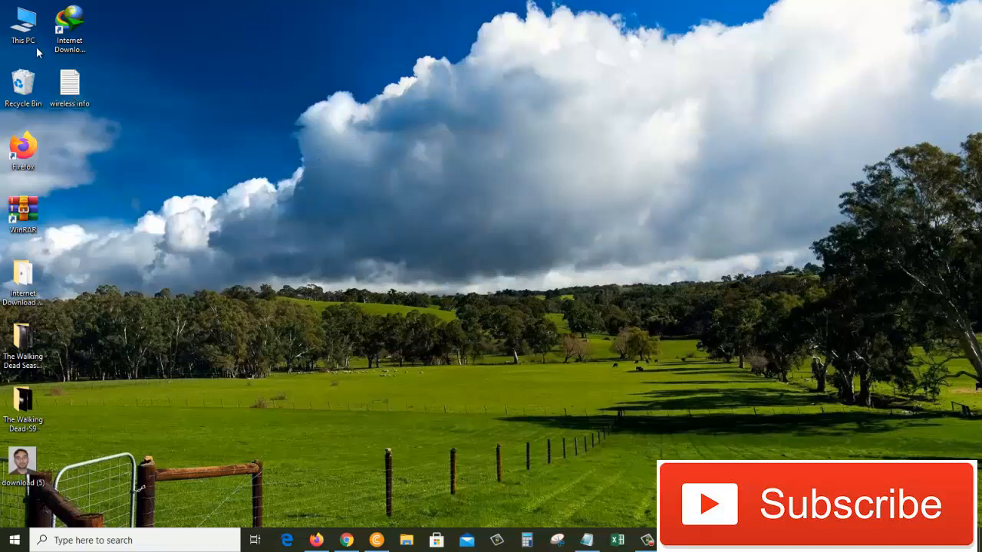
{"action": "mouse_move", "coordinate": [23, 23]}
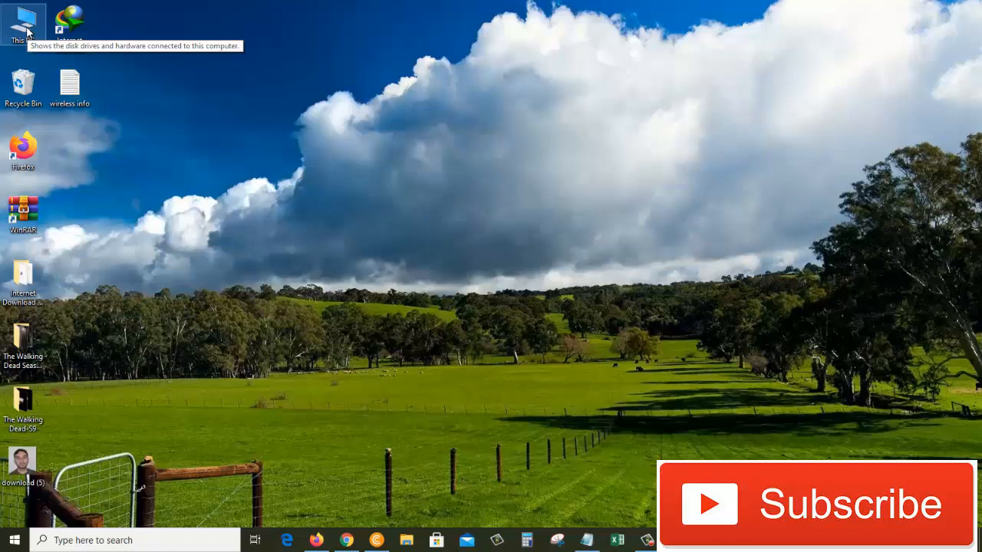
- Open the System Protection settings from This PC's Properties
{"action": "right_click", "coordinate": [23, 23]}
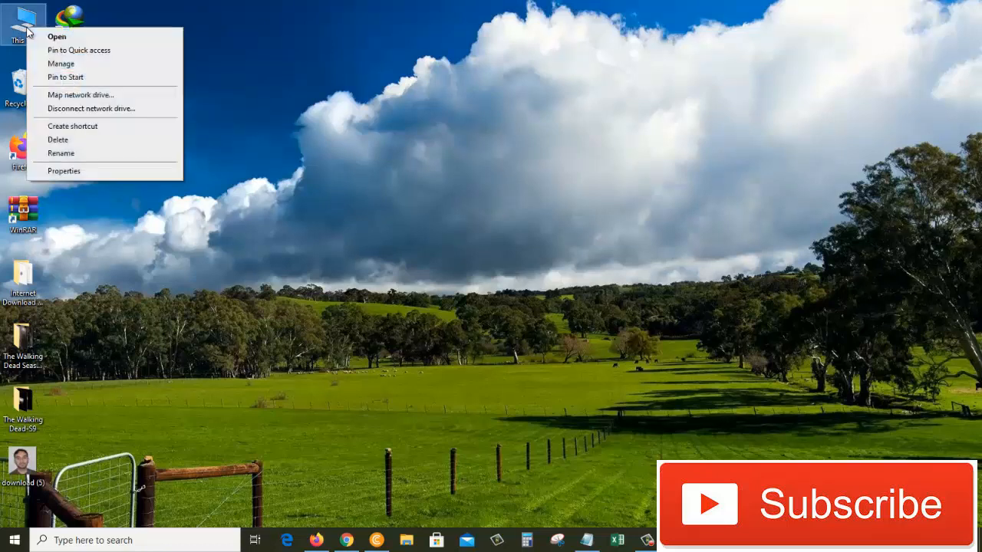
{"action": "mouse_move", "coordinate": [63, 171]}
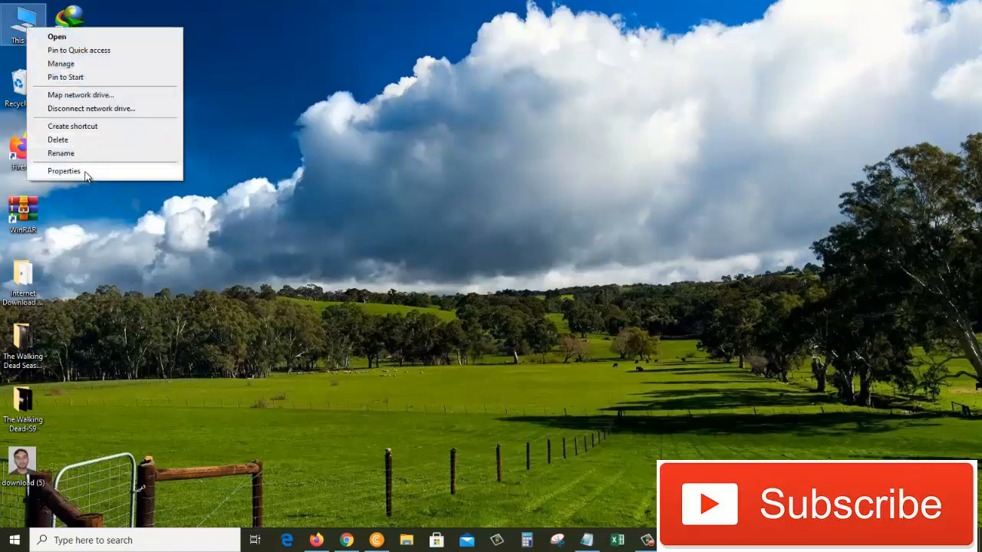
{"action": "left_click", "coordinate": [65, 171]}
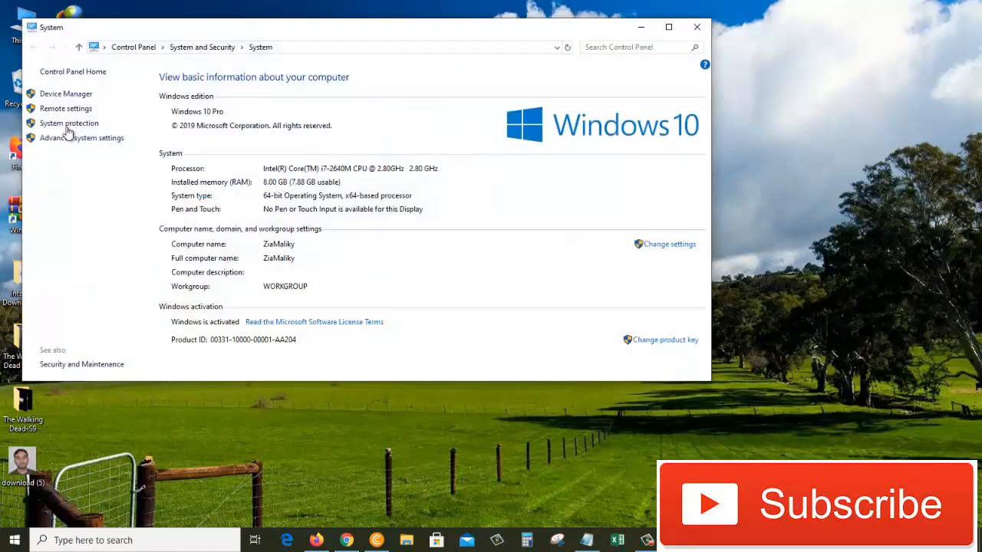
{"action": "left_click", "coordinate": [68, 123]}
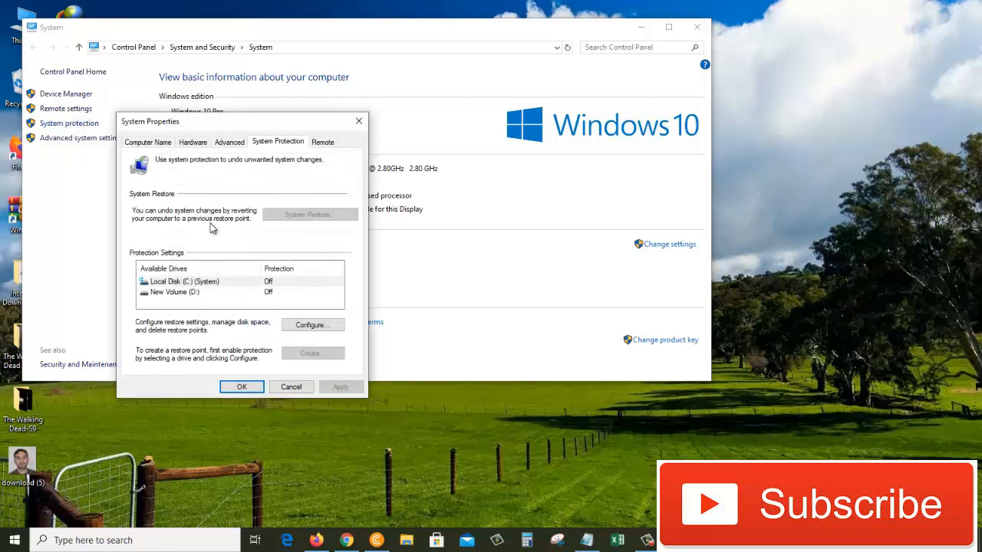
{"action": "mouse_move", "coordinate": [174, 206]}
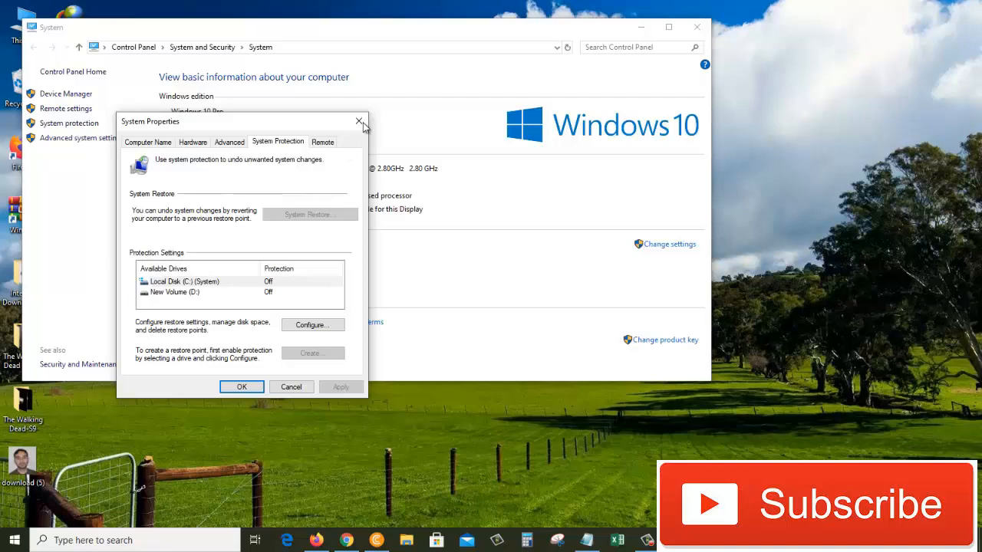
{"action": "mouse_move", "coordinate": [359, 121]}
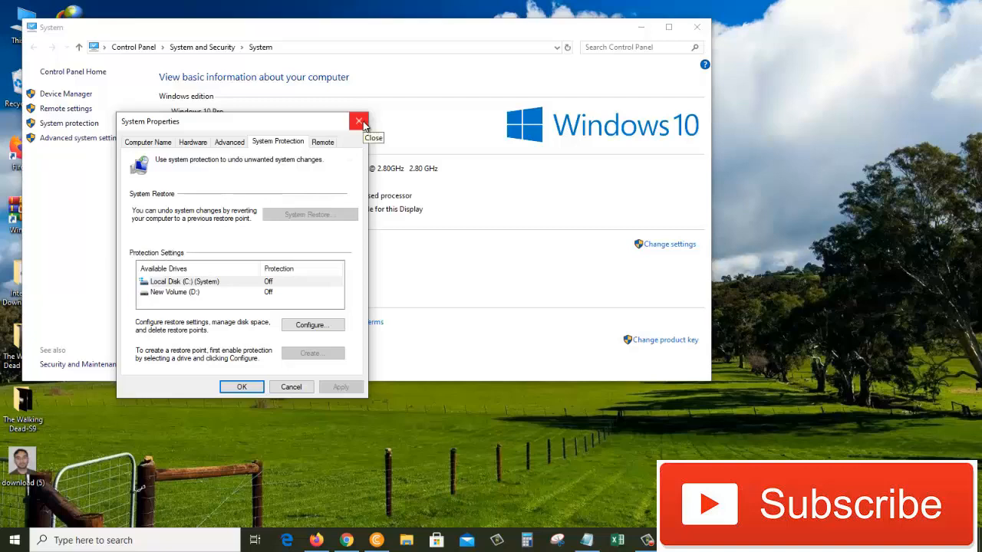
- Close those windows, reopen 'Create a restore point', and select Local Disk (C:)
{"action": "left_click", "coordinate": [357, 122]}
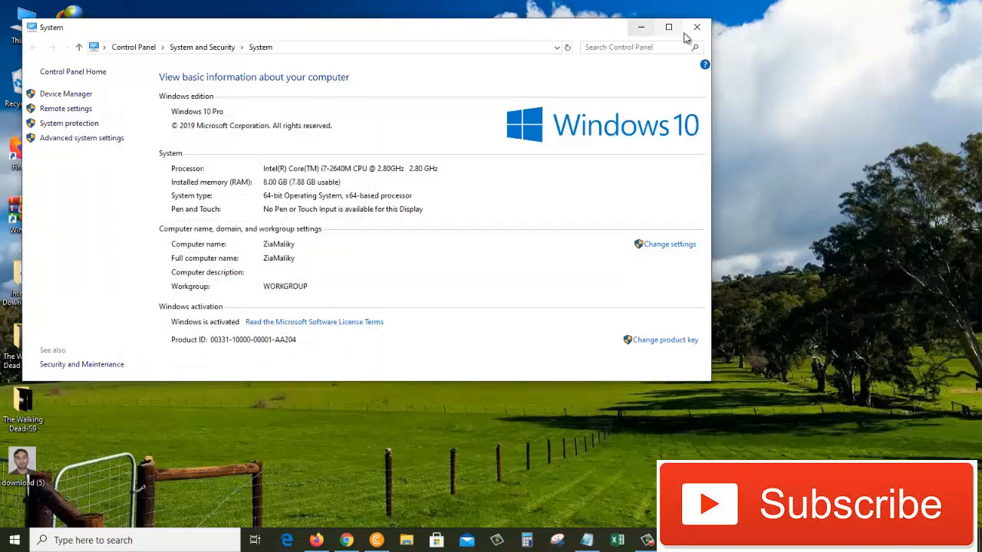
{"action": "left_click", "coordinate": [696, 27]}
{"action": "type", "text": "create a"}
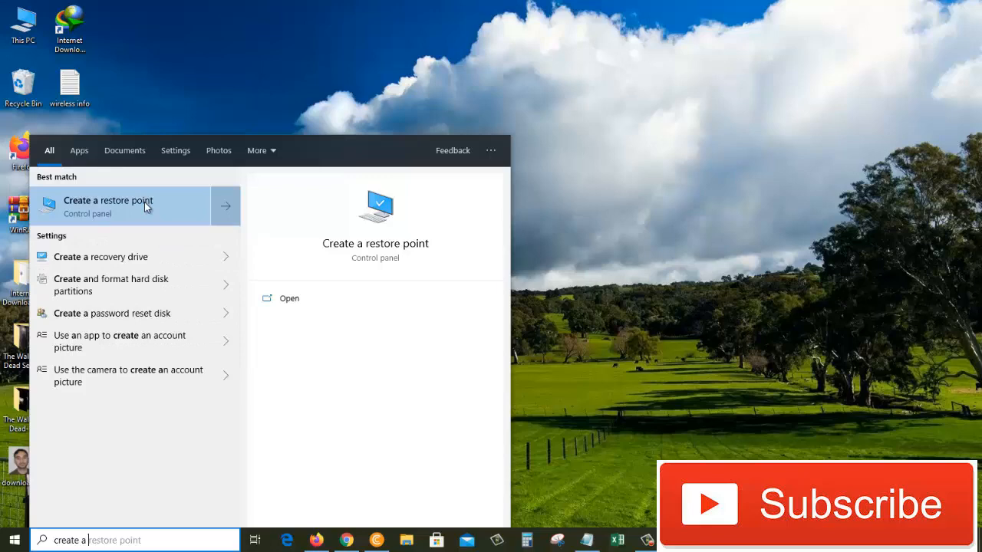
{"action": "left_click", "coordinate": [109, 206]}
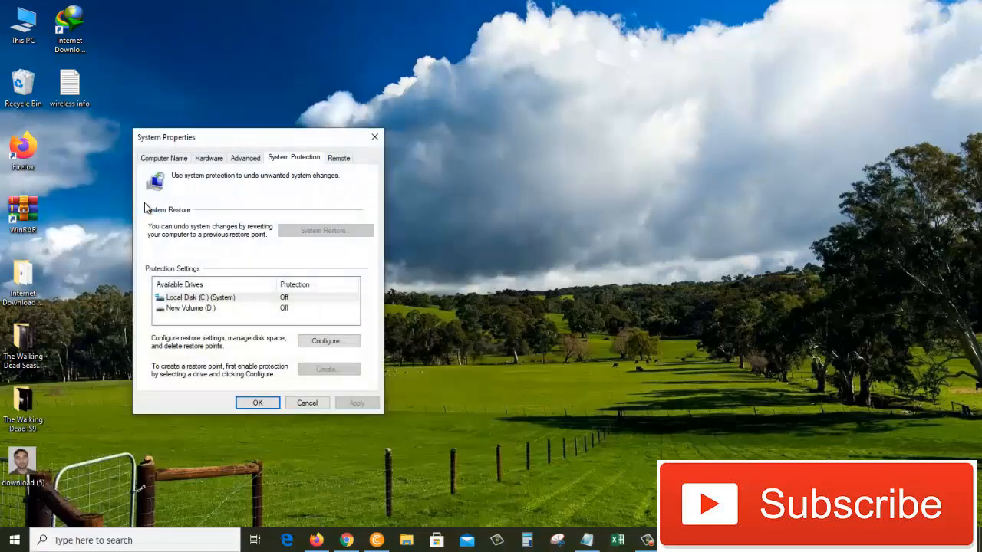
{"action": "mouse_move", "coordinate": [301, 267]}
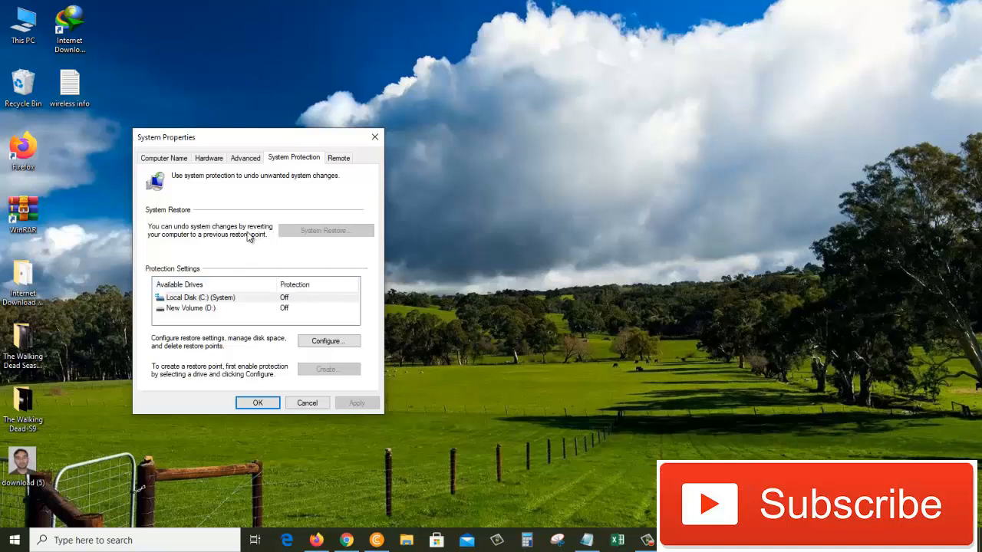
{"action": "mouse_move", "coordinate": [214, 315]}
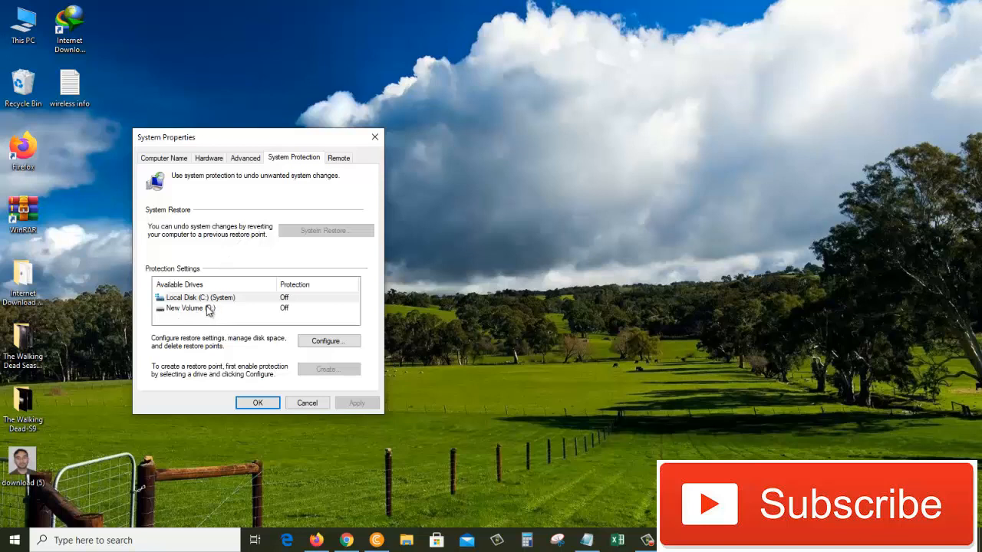
{"action": "mouse_move", "coordinate": [213, 313]}
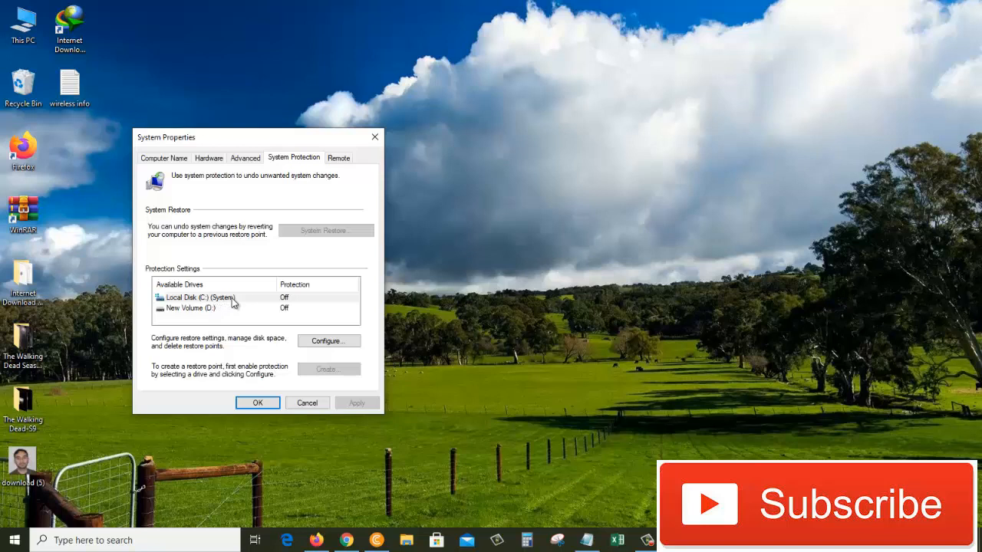
{"action": "mouse_move", "coordinate": [238, 308]}
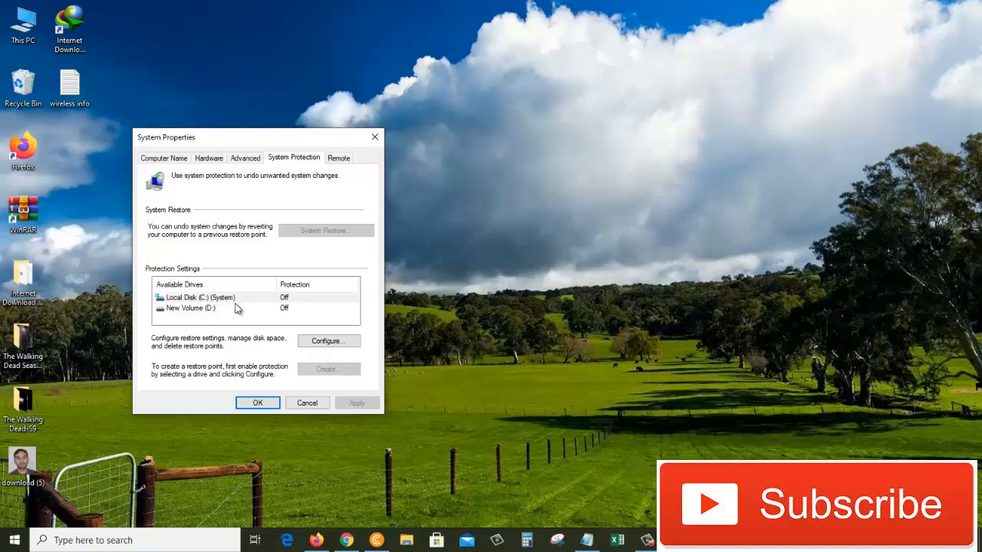
{"action": "left_click", "coordinate": [199, 297]}
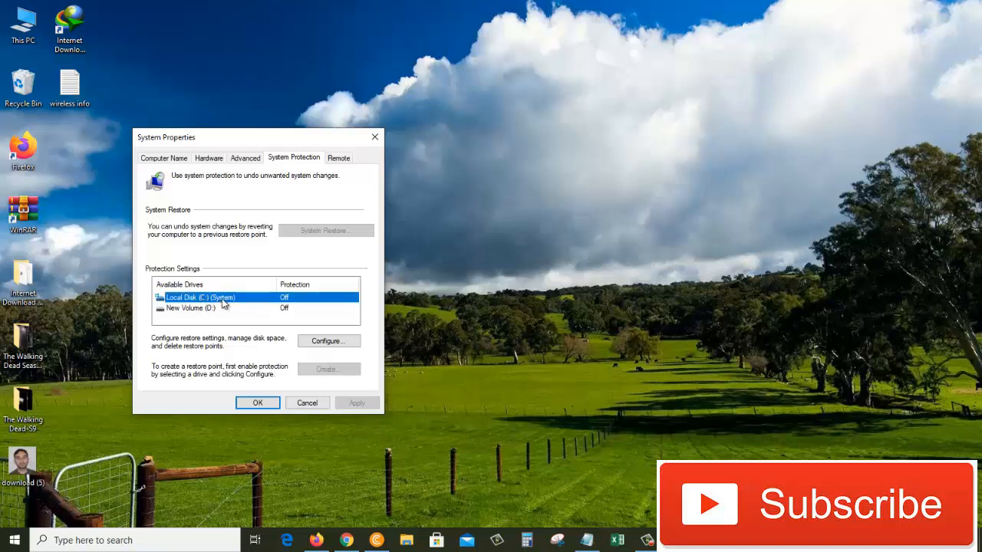
{"action": "mouse_move", "coordinate": [236, 302]}
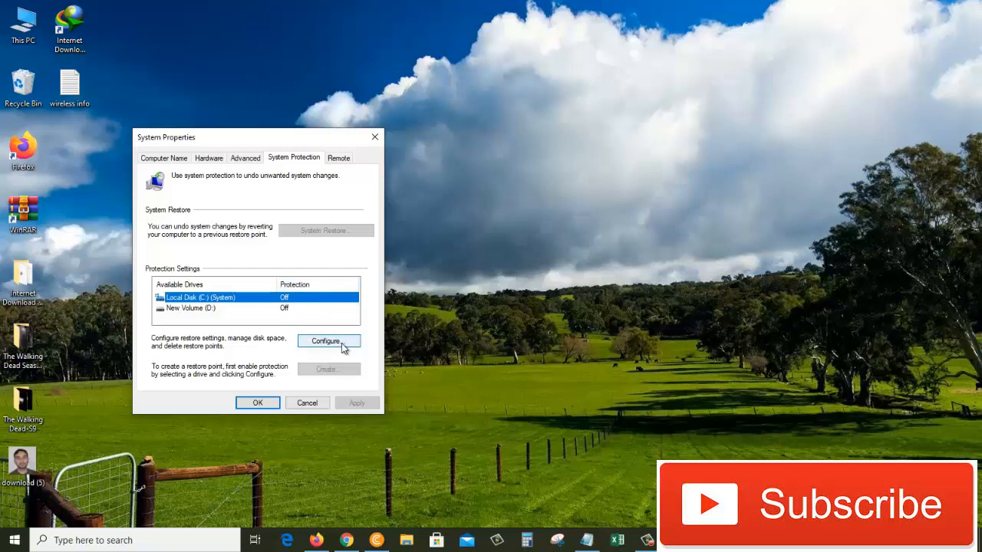
- Turn on protection for Local Disk (C:) with Max Usage at 3% (13.97 GB)
{"action": "left_click", "coordinate": [328, 341]}
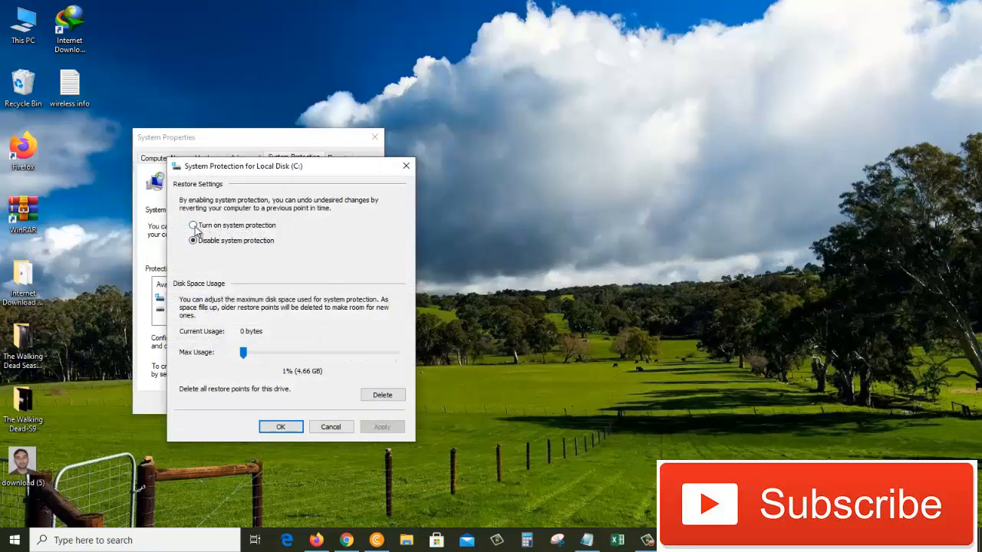
{"action": "left_click", "coordinate": [193, 225]}
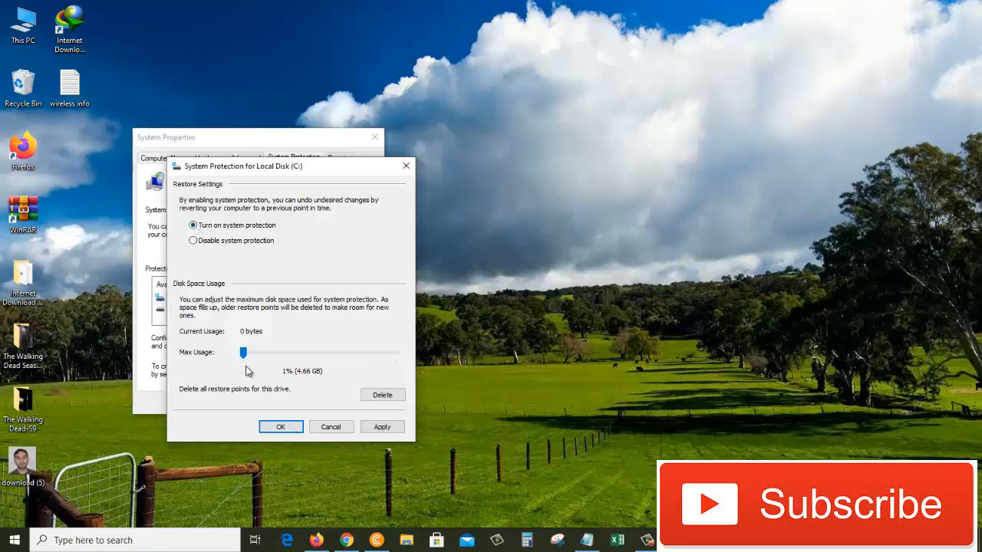
{"action": "mouse_move", "coordinate": [226, 369]}
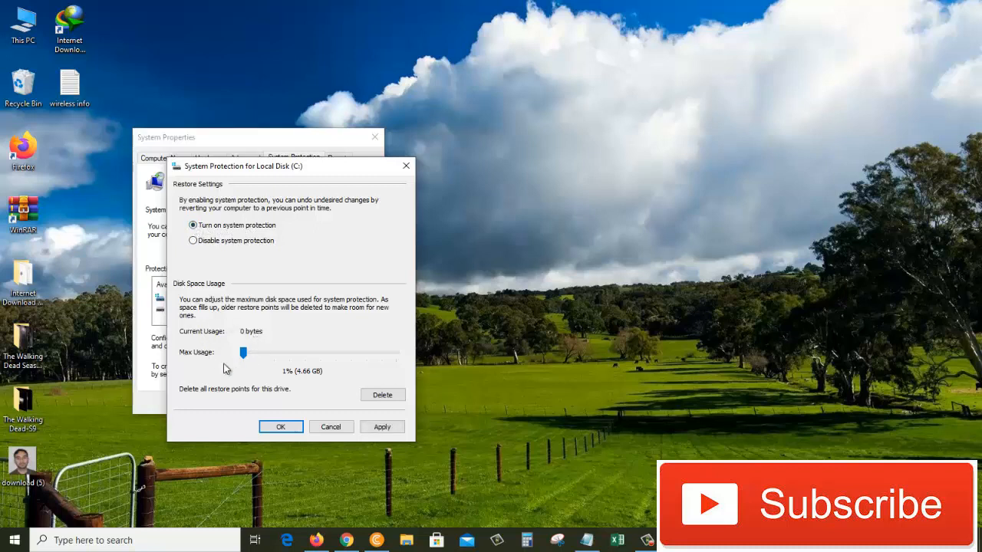
{"action": "mouse_move", "coordinate": [254, 372]}
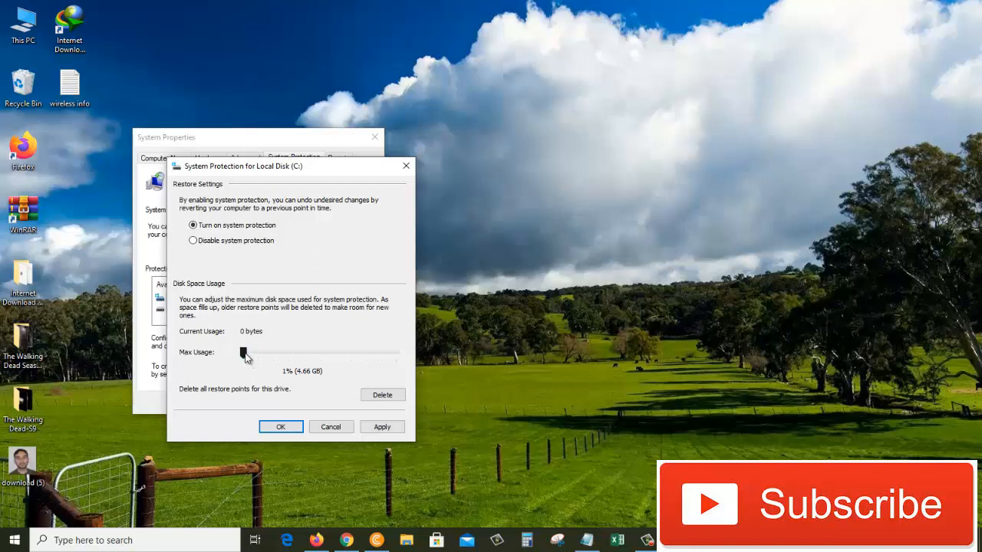
{"action": "left_click_drag", "start_coordinate": [246, 354], "coordinate": [249, 354]}
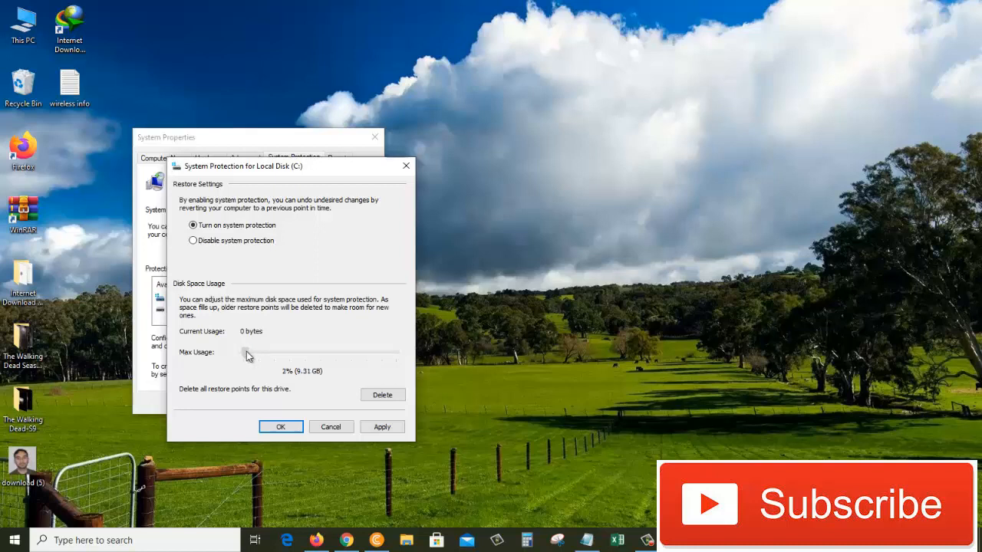
{"action": "left_click_drag", "start_coordinate": [247, 353], "coordinate": [249, 354]}
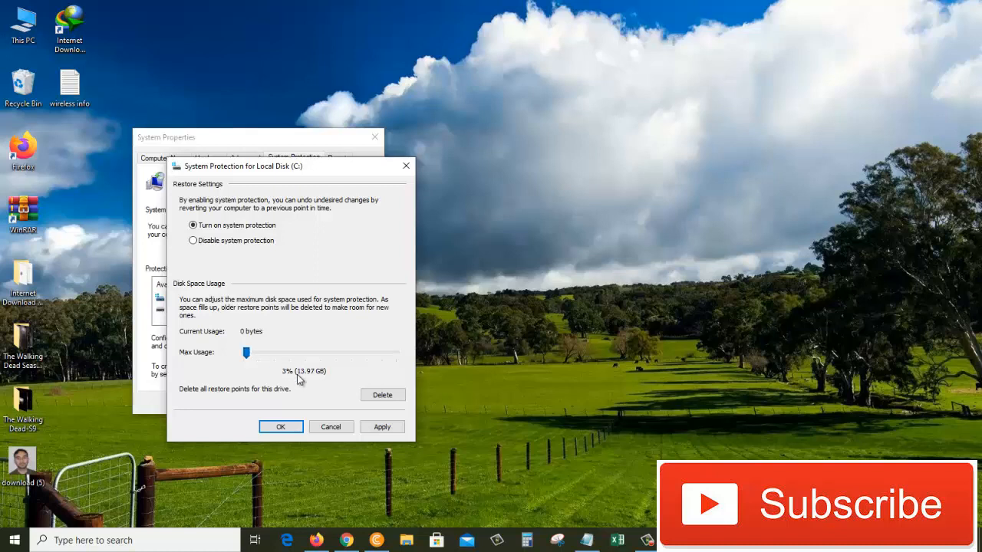
{"action": "mouse_move", "coordinate": [314, 382]}
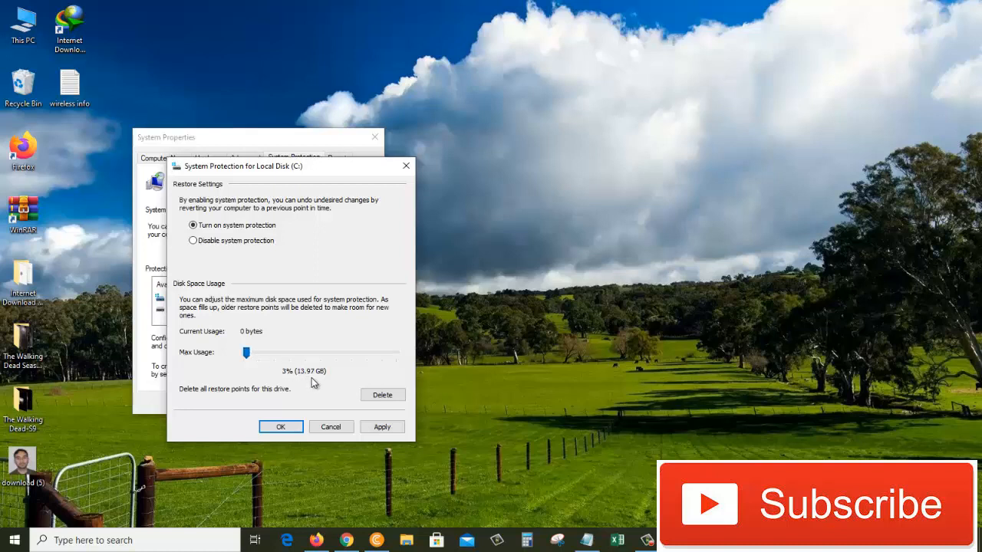
{"action": "mouse_move", "coordinate": [392, 459]}
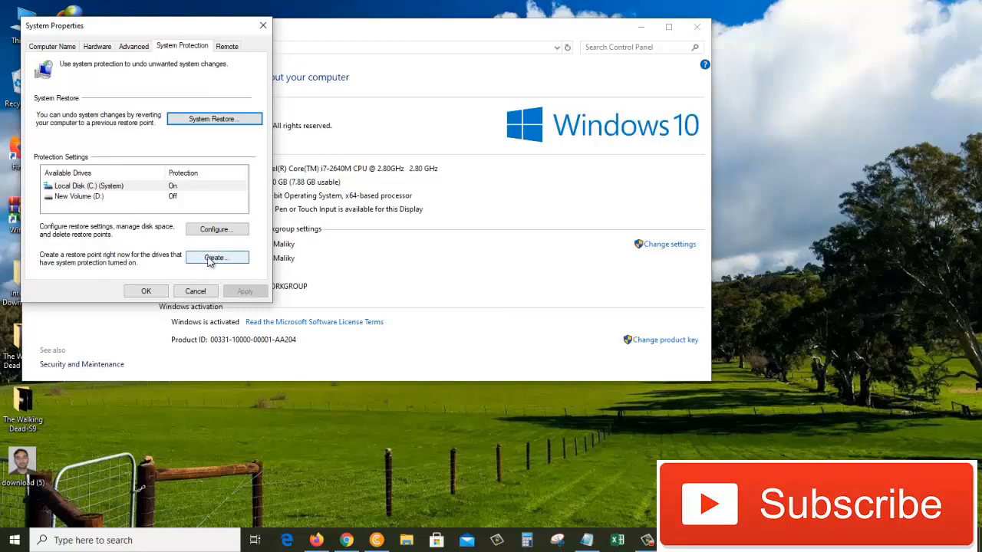
- Create a restore point named 'System Restore 09 feb 2021' and dismiss the success message
{"action": "left_click", "coordinate": [217, 257]}
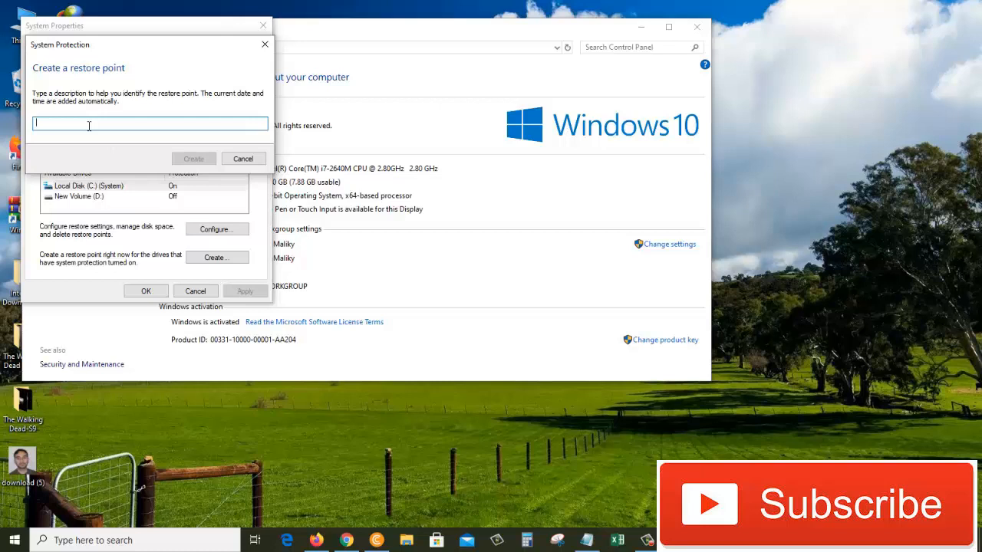
{"action": "type", "text": "System"}
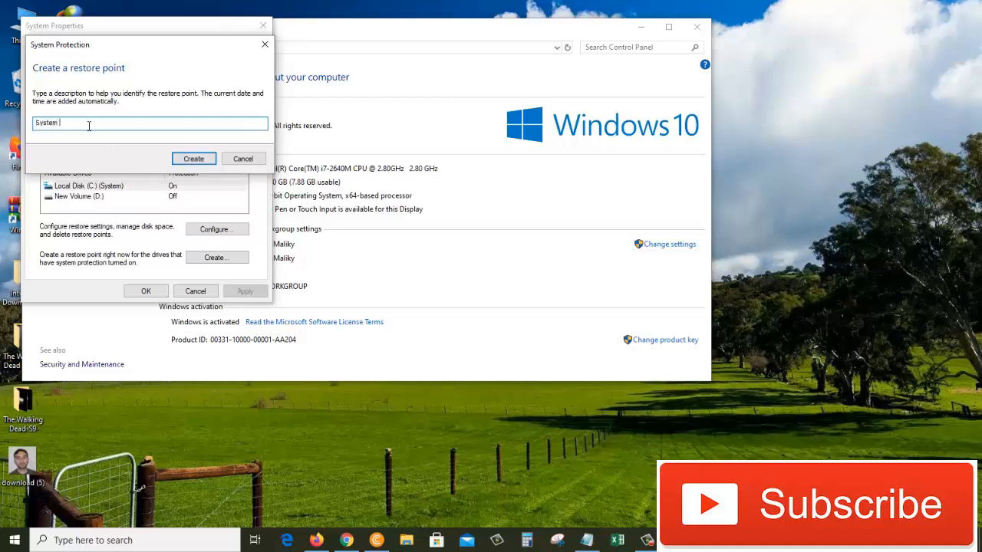
{"action": "type", "text": "Restore"}
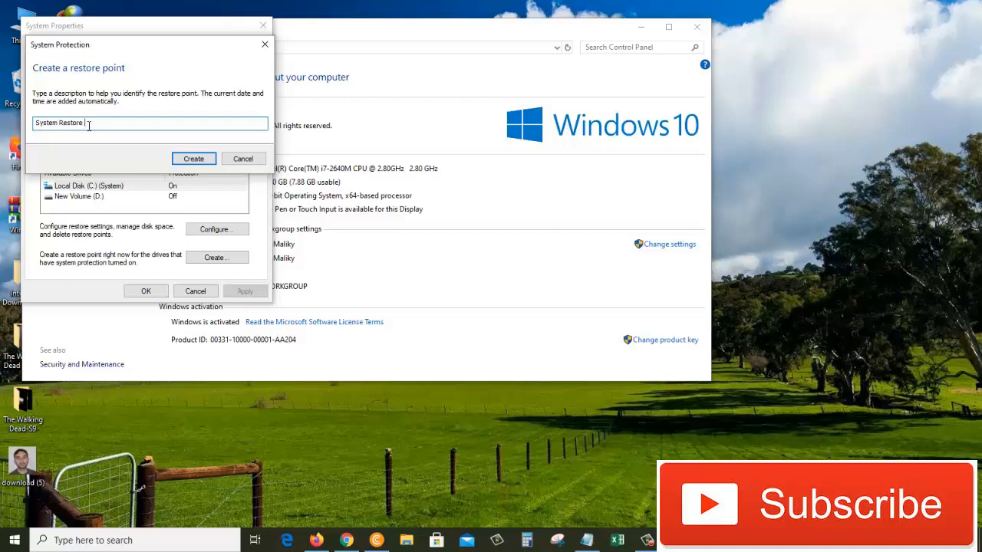
{"action": "type", "text": "09"}
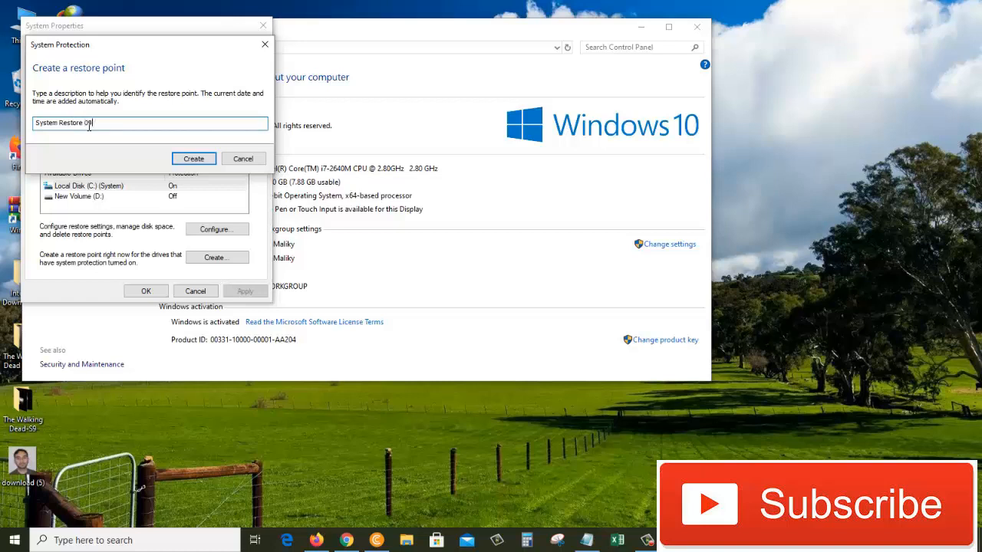
{"action": "type", "text": "feb 2021"}
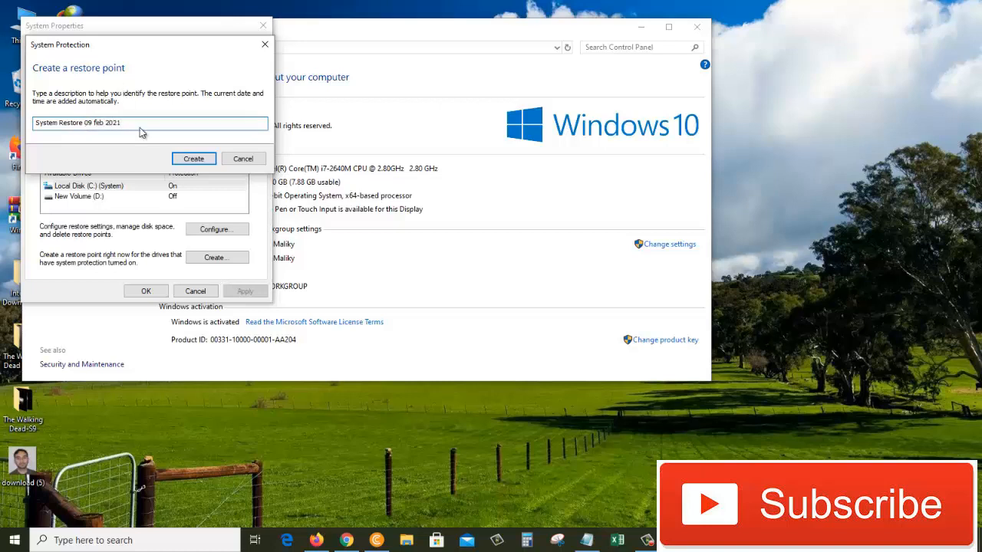
{"action": "left_click", "coordinate": [193, 158]}
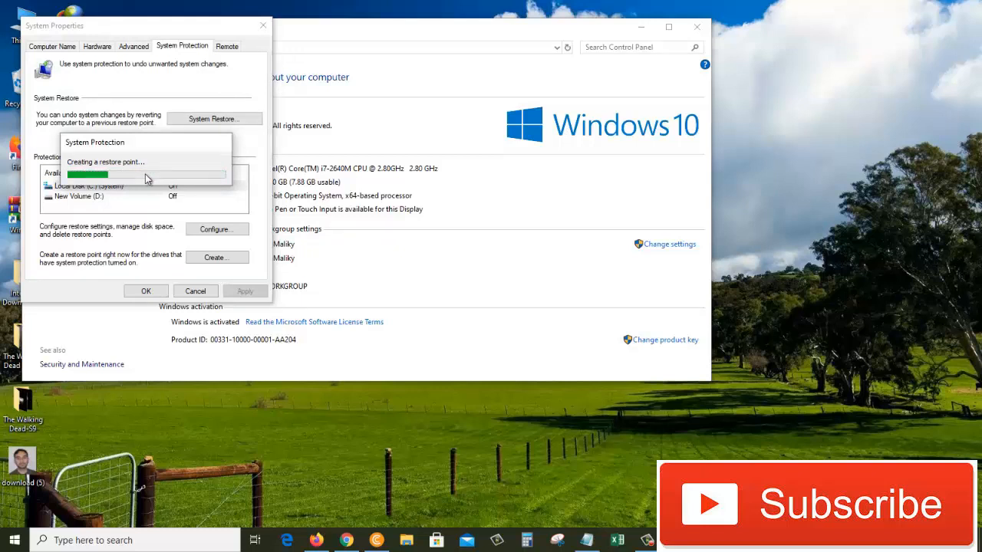
{"action": "mouse_move", "coordinate": [283, 386]}
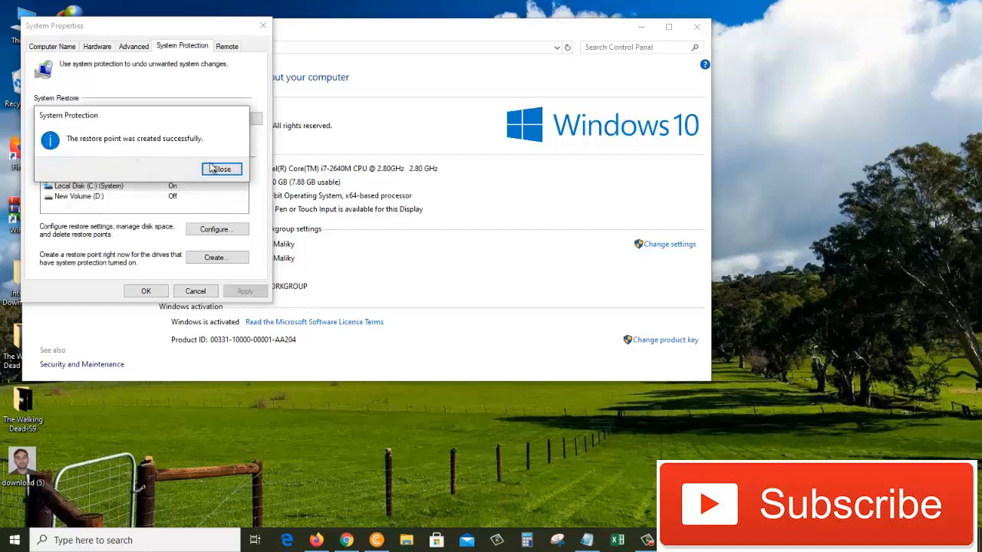
{"action": "left_click", "coordinate": [221, 169]}
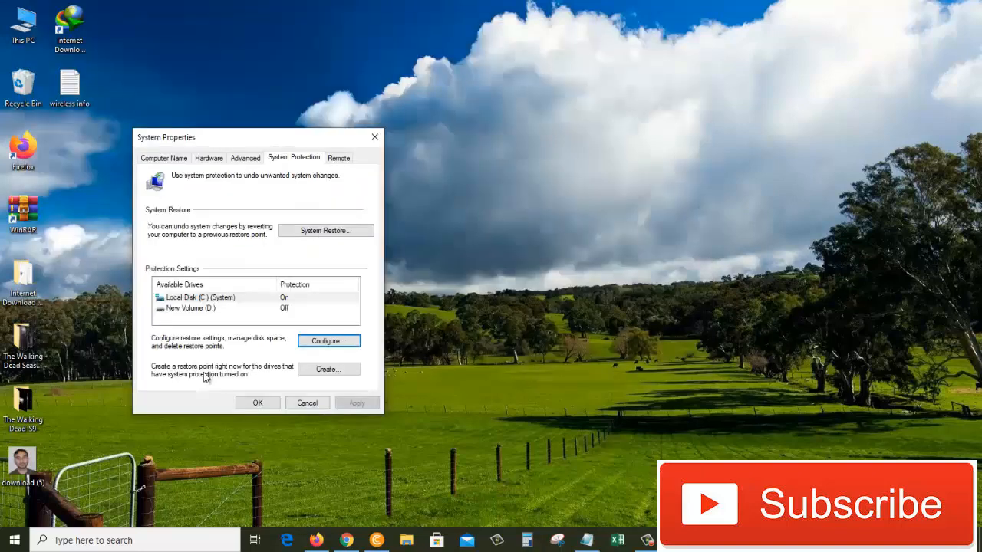
{"action": "mouse_move", "coordinate": [275, 373]}
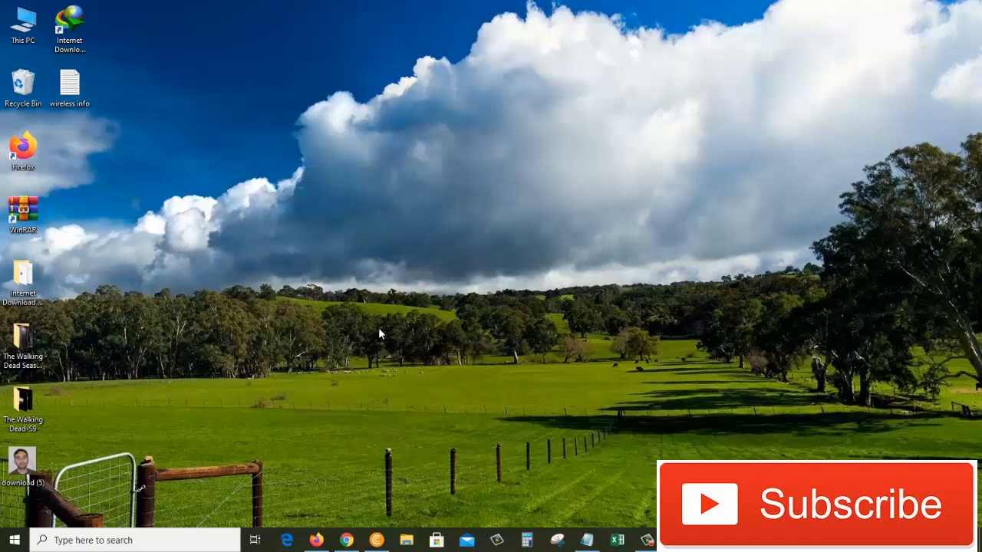
{"action": "mouse_move", "coordinate": [336, 280]}
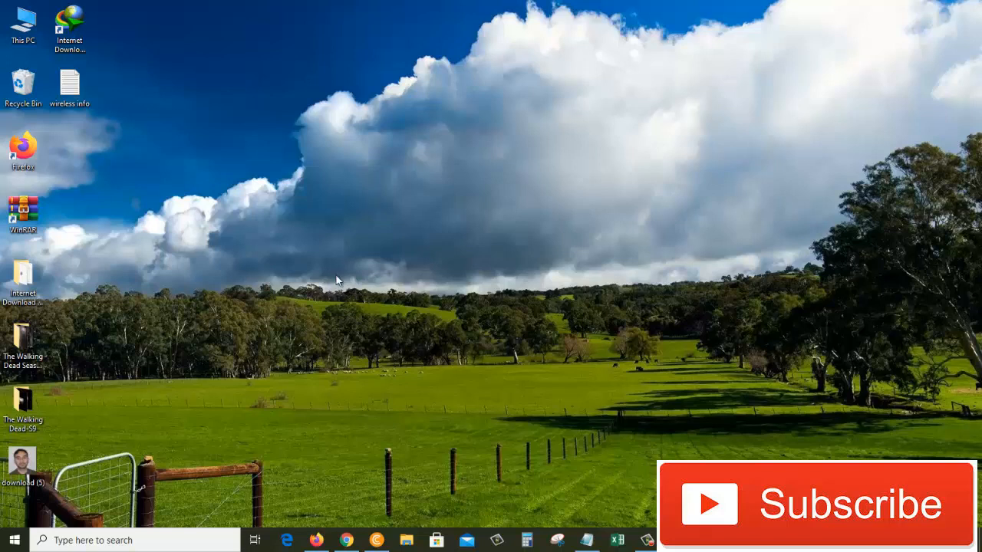
{"action": "mouse_move", "coordinate": [280, 201]}
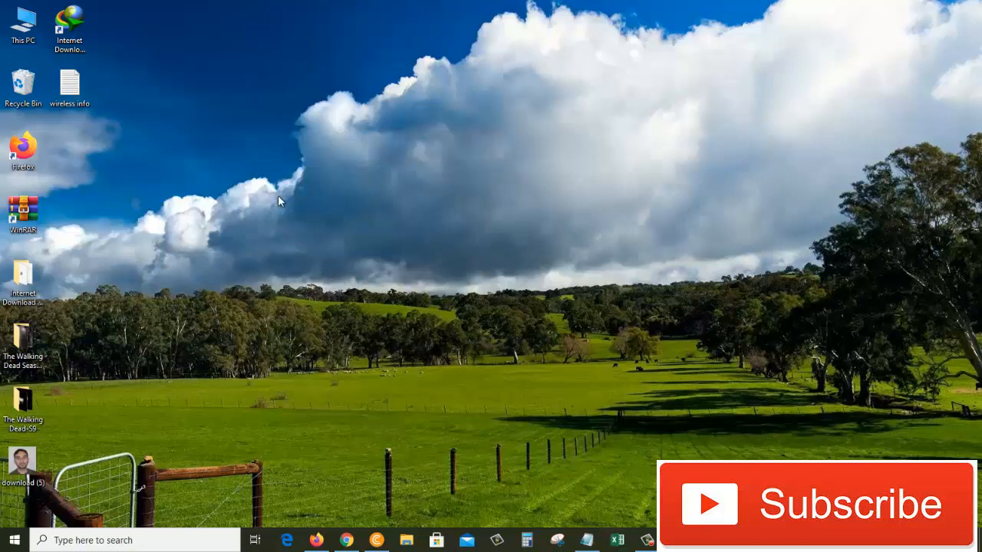
{"action": "mouse_move", "coordinate": [266, 166]}
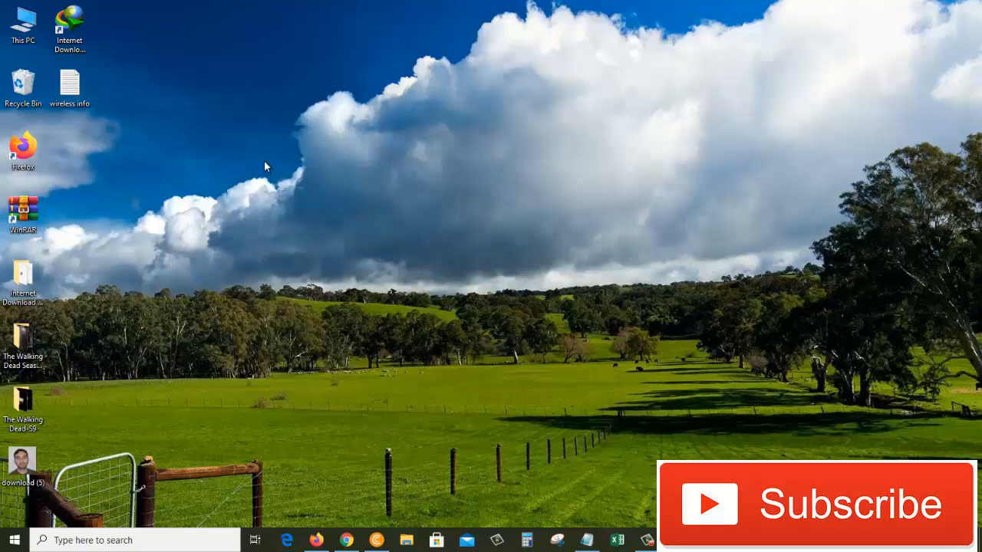
- Reopen System Protection from This PC's Properties, showing Local Disk (C:) protection On
{"action": "right_click", "coordinate": [23, 23]}
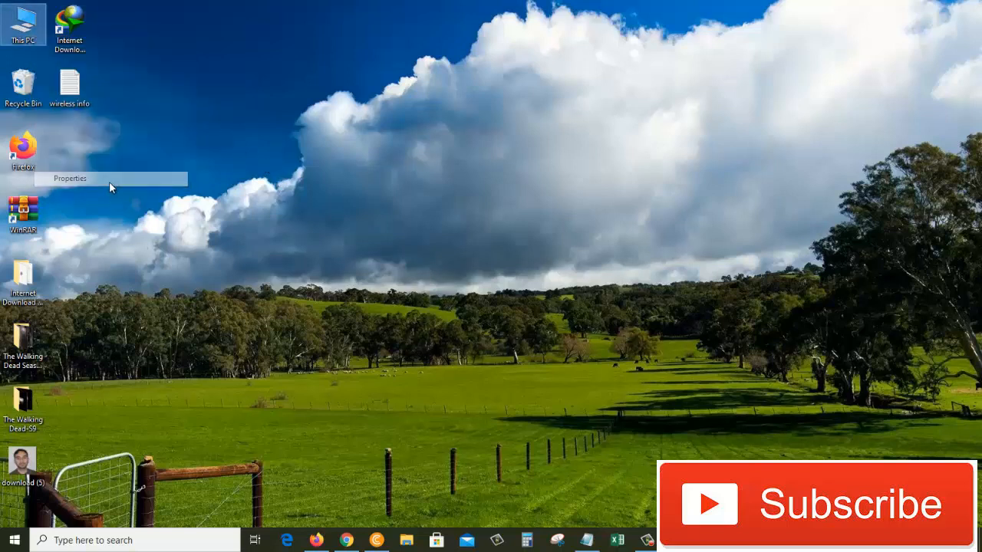
{"action": "left_click", "coordinate": [69, 178]}
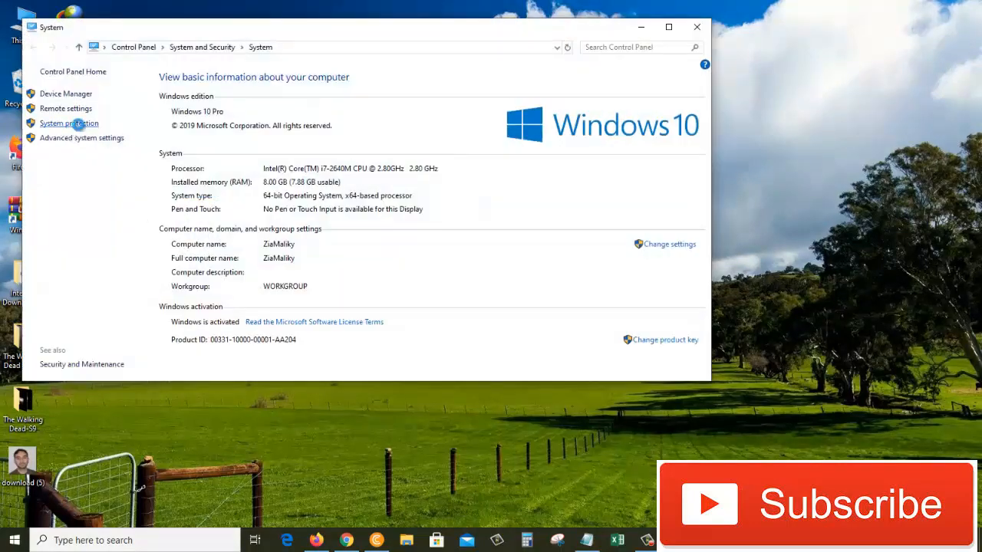
{"action": "left_click", "coordinate": [69, 122]}
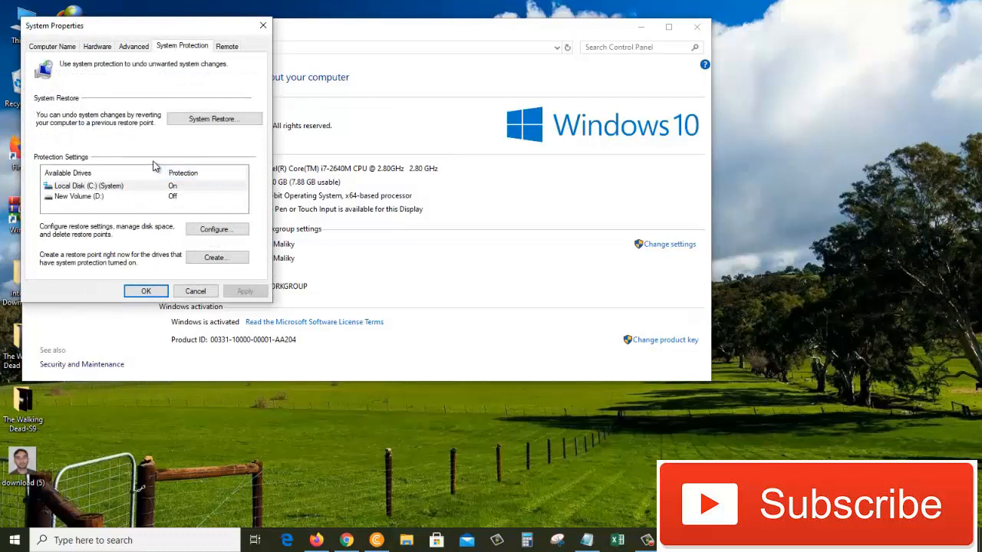
{"action": "mouse_move", "coordinate": [151, 152]}
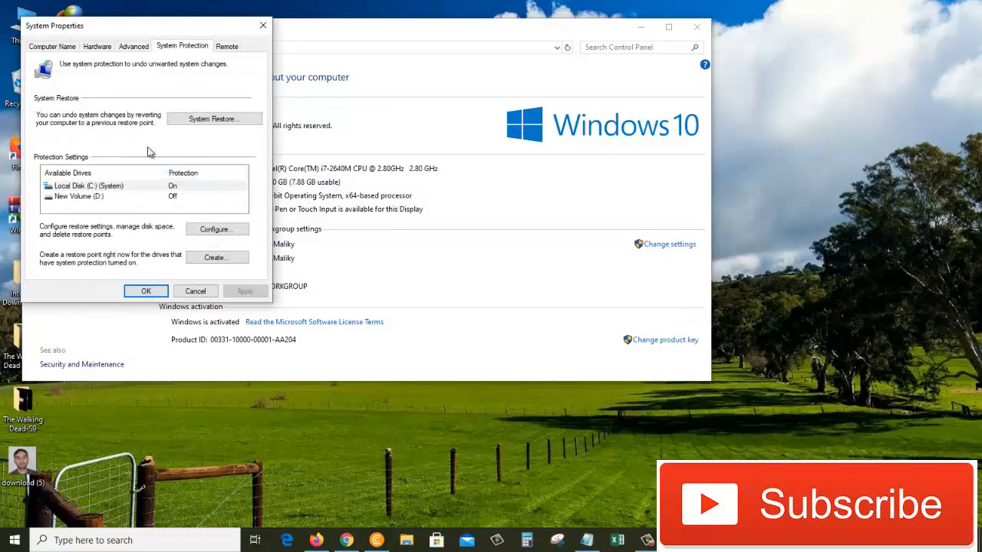